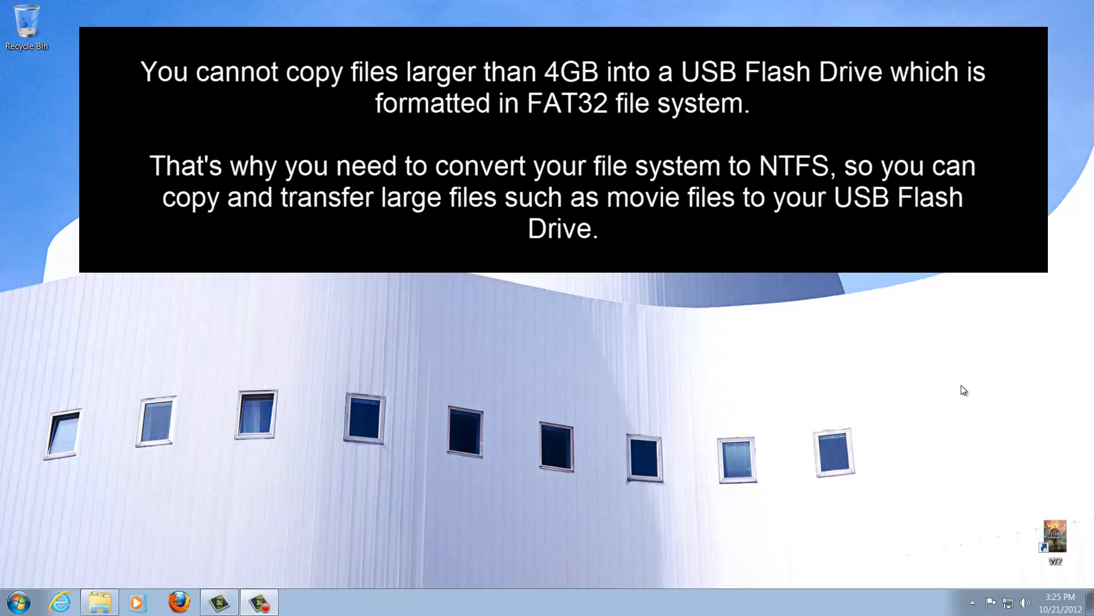
mouse_move(114, 571)
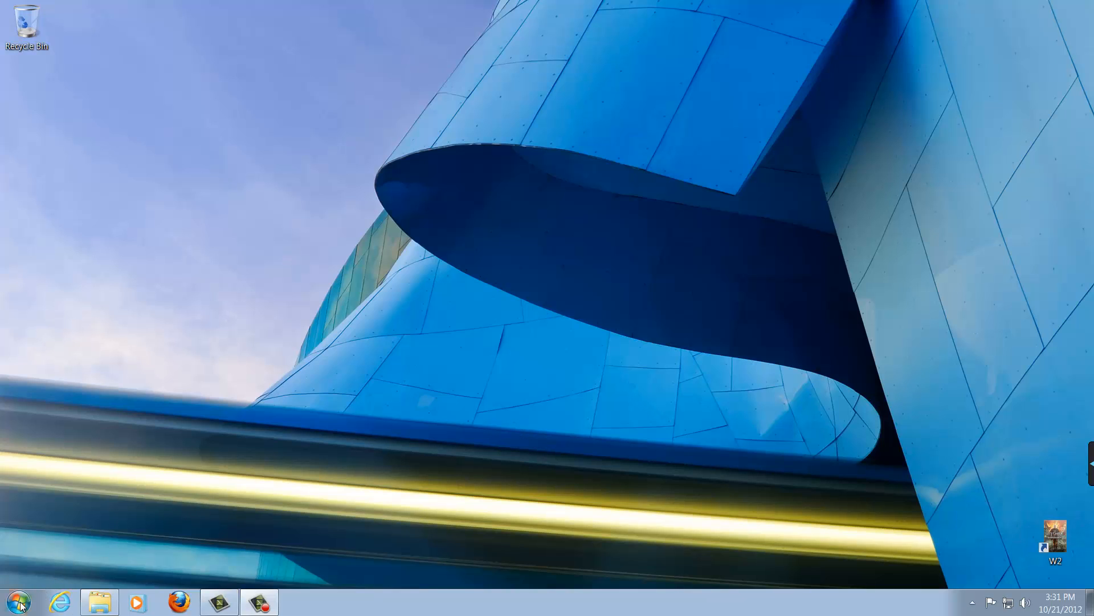
View Removable Disk E:'s Properties from Computer to confirm it currently uses FAT32.
left_click(98, 600)
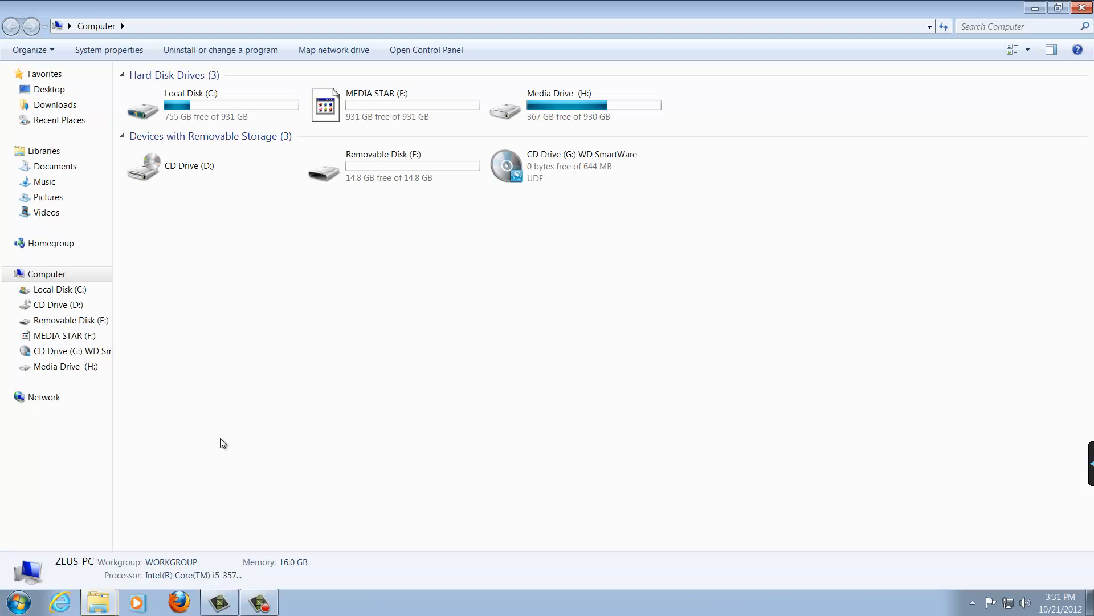
mouse_move(395, 168)
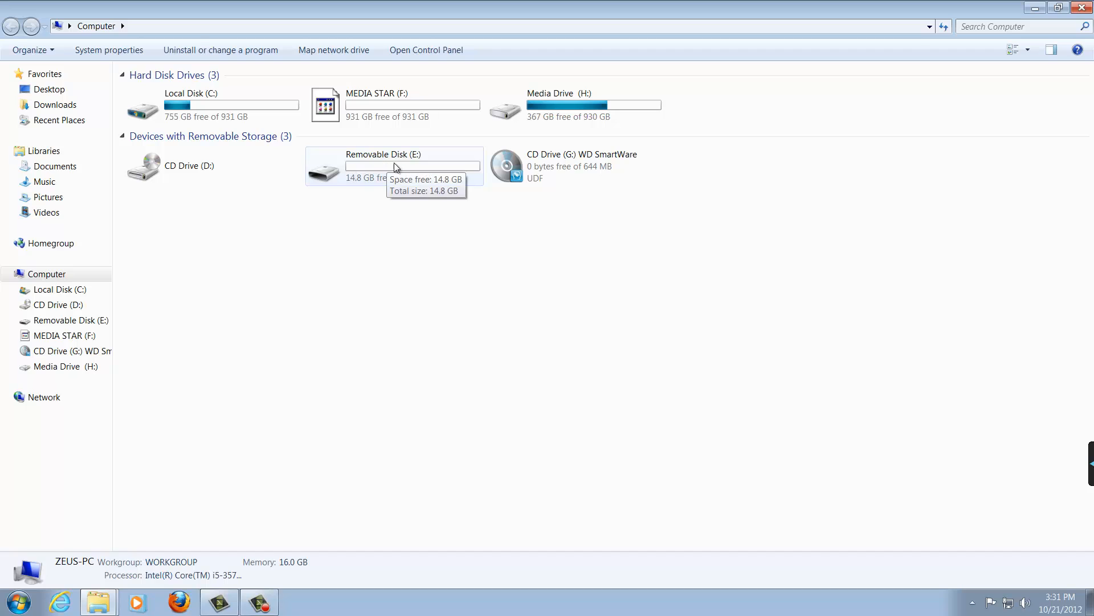
left_click(391, 167)
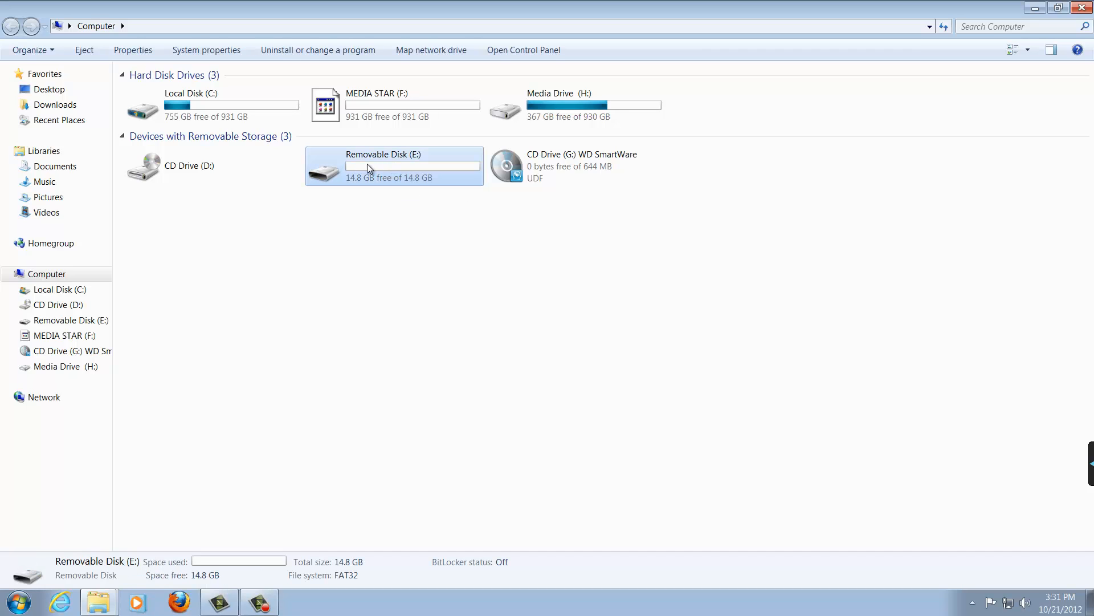
left_click(133, 49)
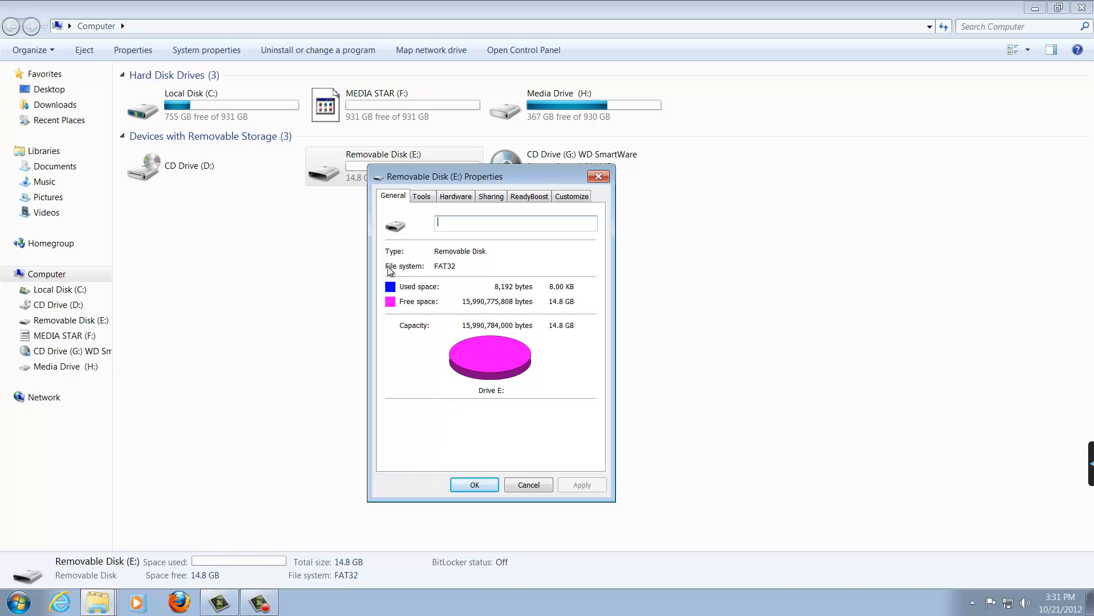
mouse_move(449, 278)
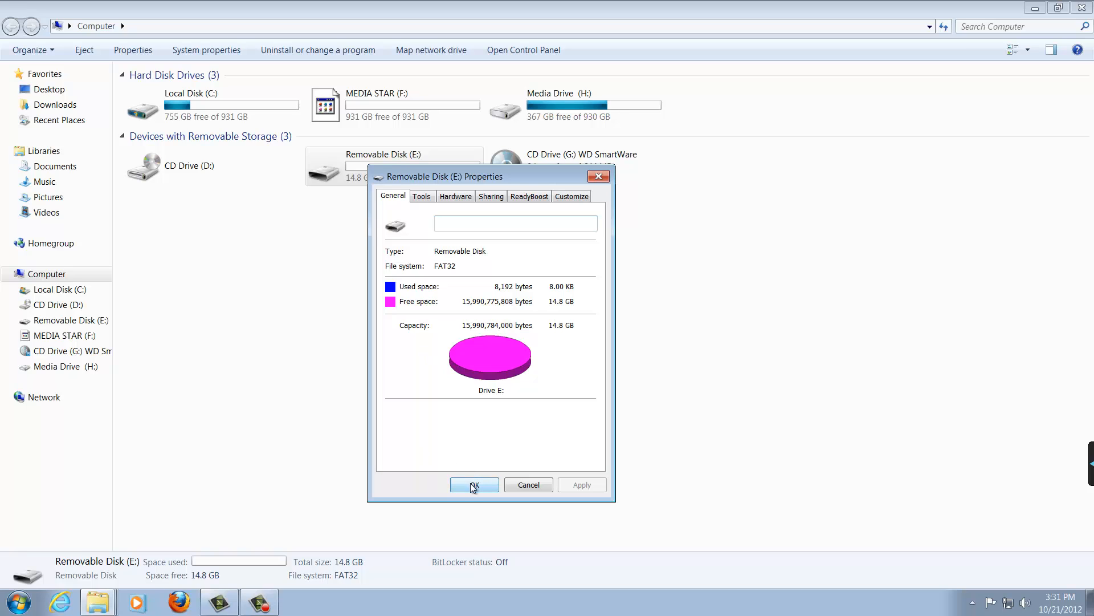
left_click(474, 484)
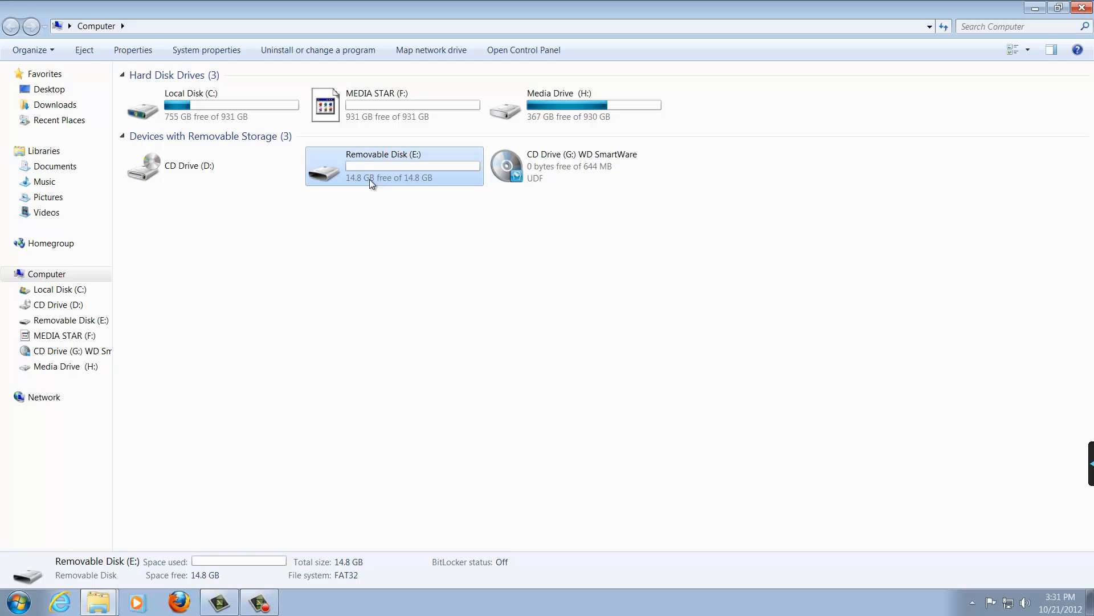
Start a format of Removable Disk E: with file system NTFS and Quick Format kept enabled.
right_click(369, 171)
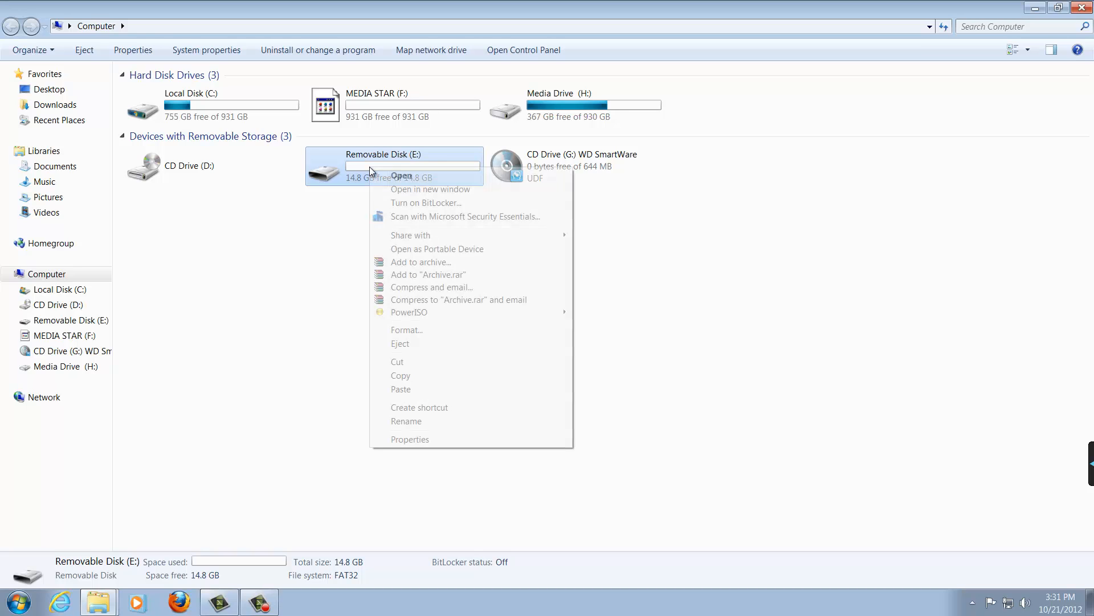
mouse_move(406, 329)
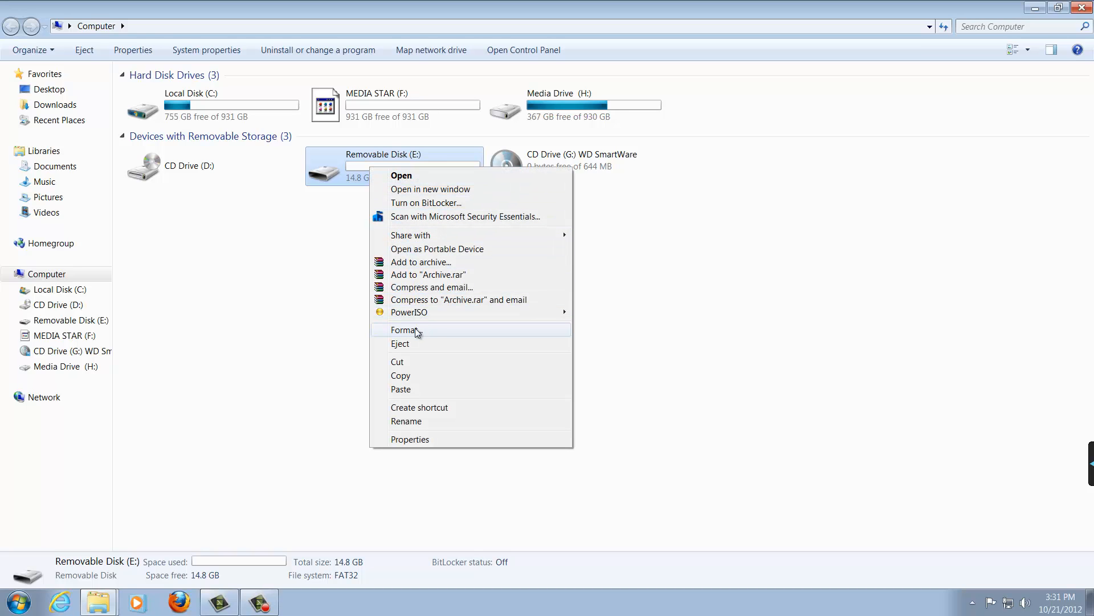
left_click(406, 330)
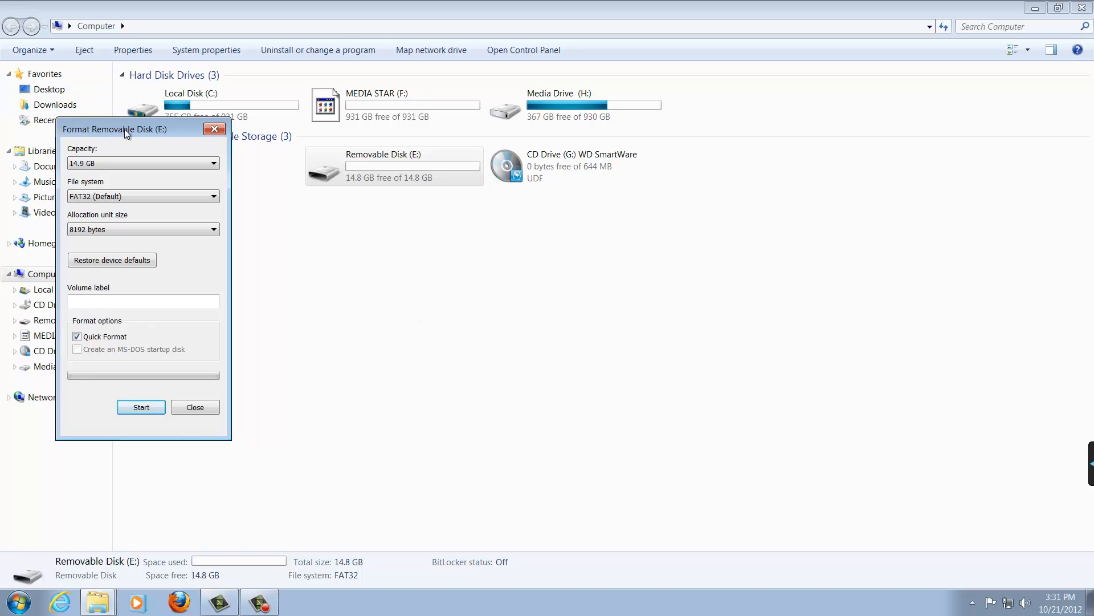
left_click_drag(125, 129, 361, 205)
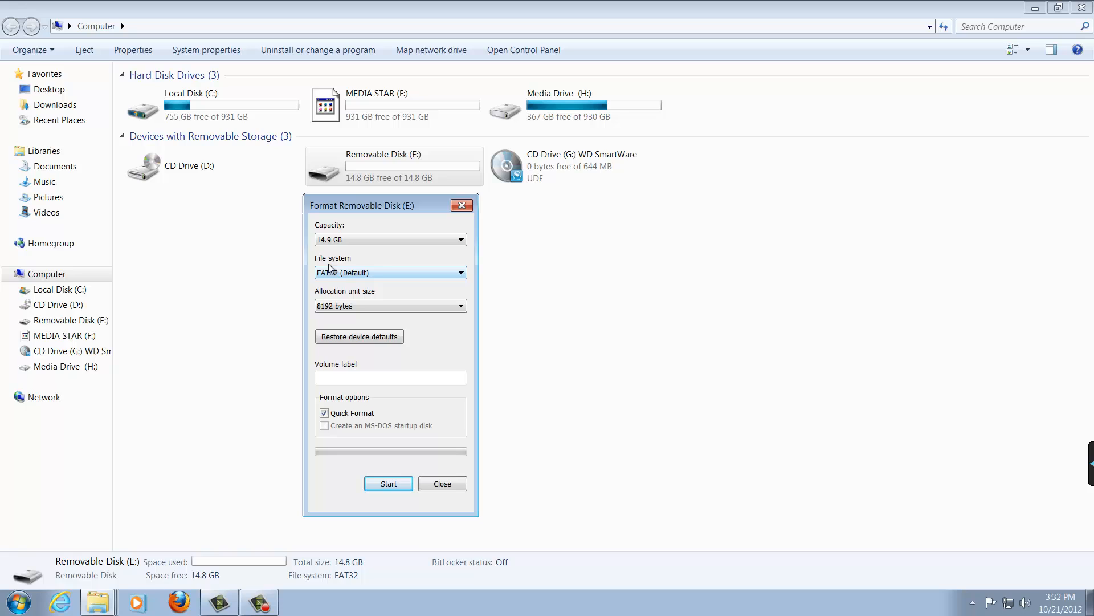
left_click(459, 273)
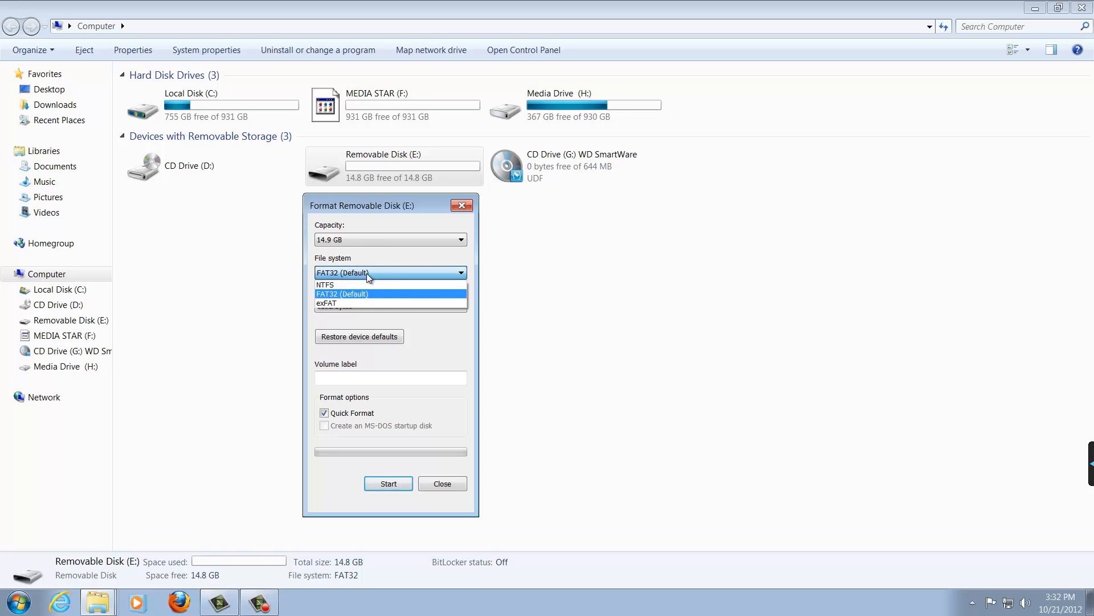
left_click(325, 285)
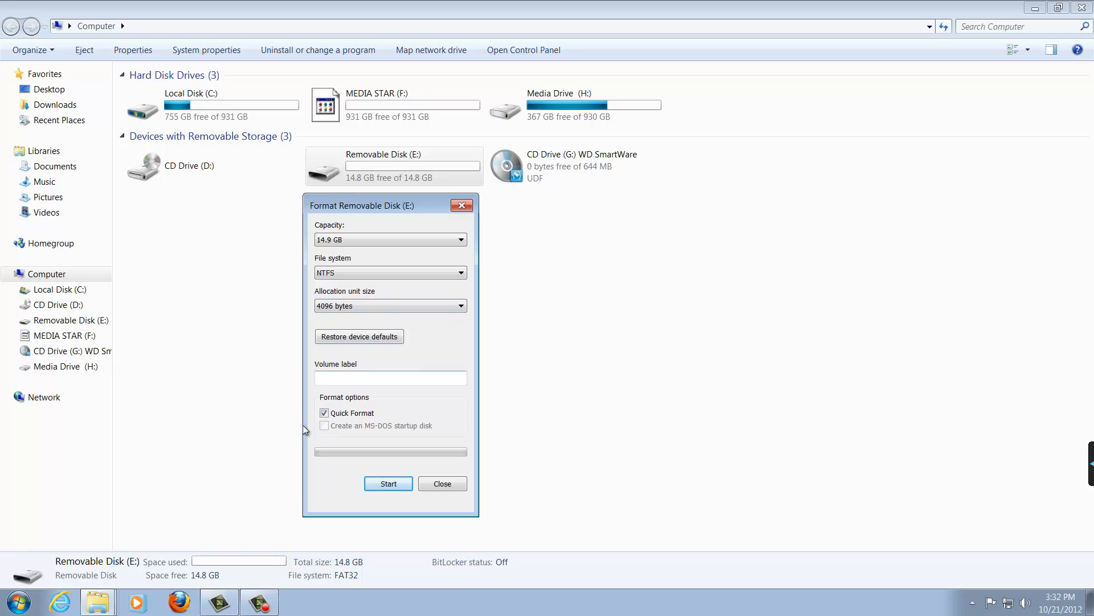
left_click(324, 412)
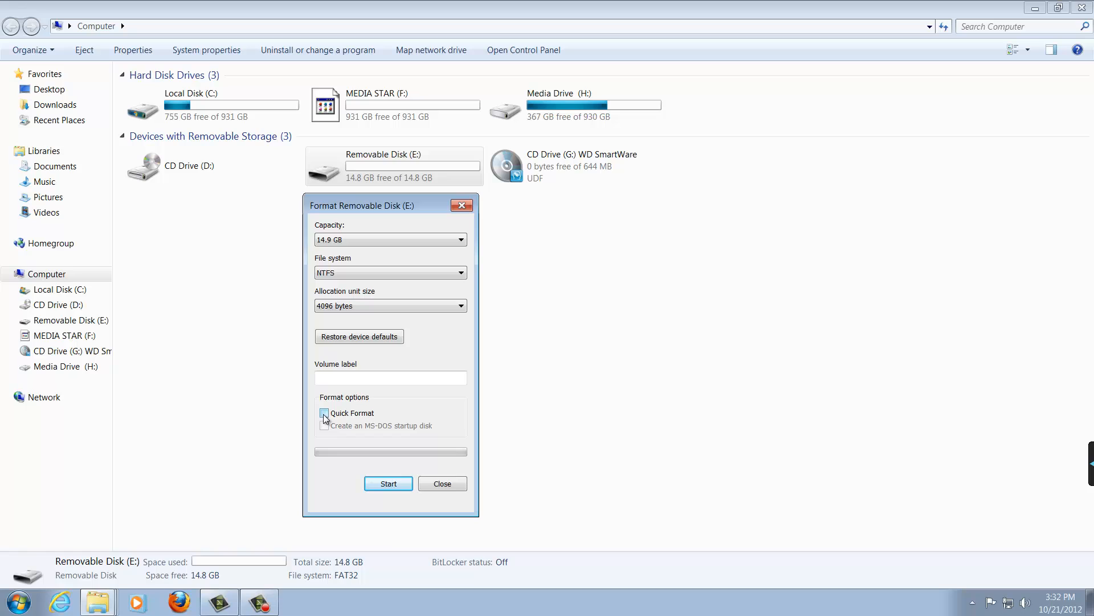
left_click(322, 413)
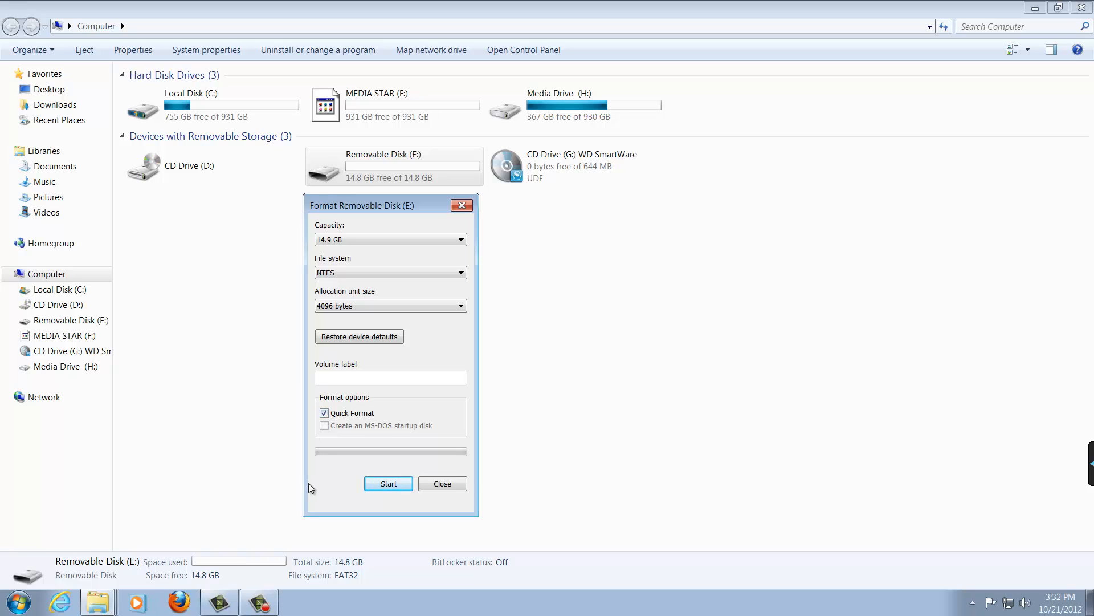
left_click(388, 483)
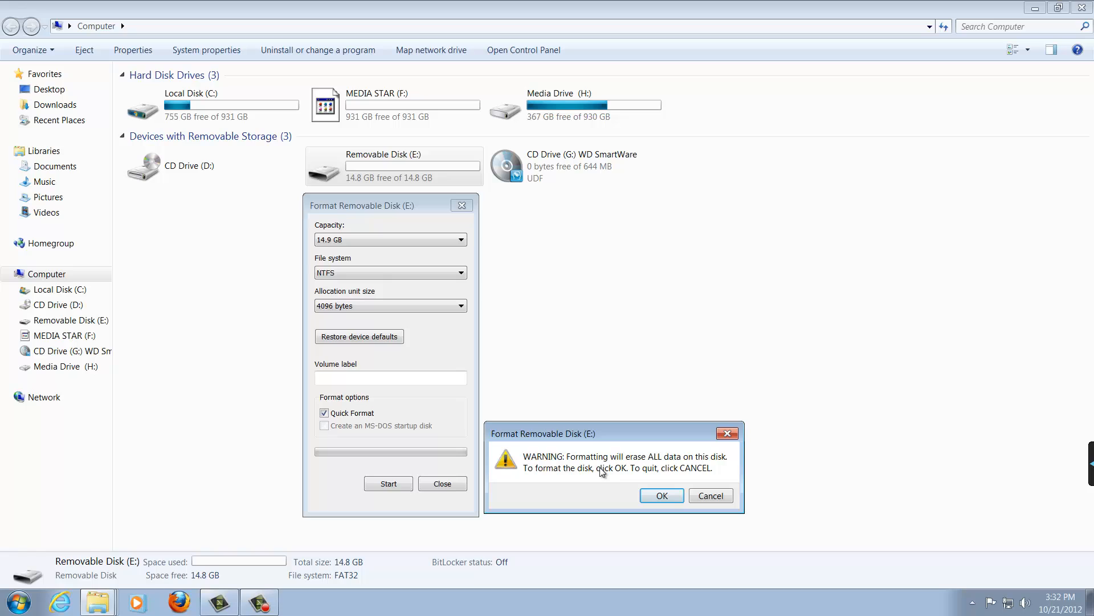
mouse_move(605, 501)
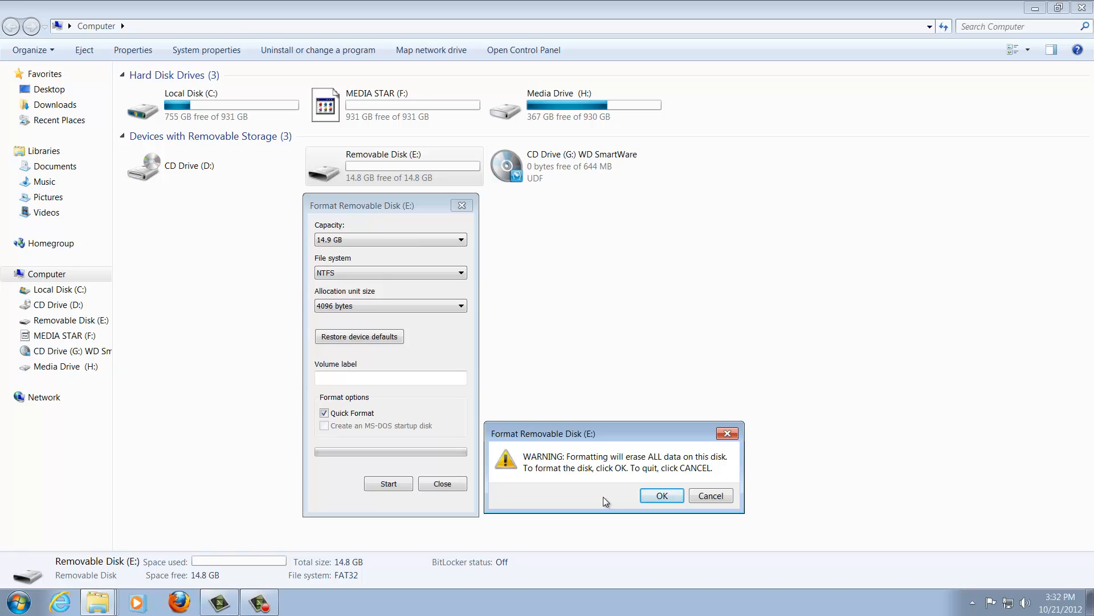
Confirm the erase warning, let the NTFS format complete, and close the Format window.
left_click(660, 494)
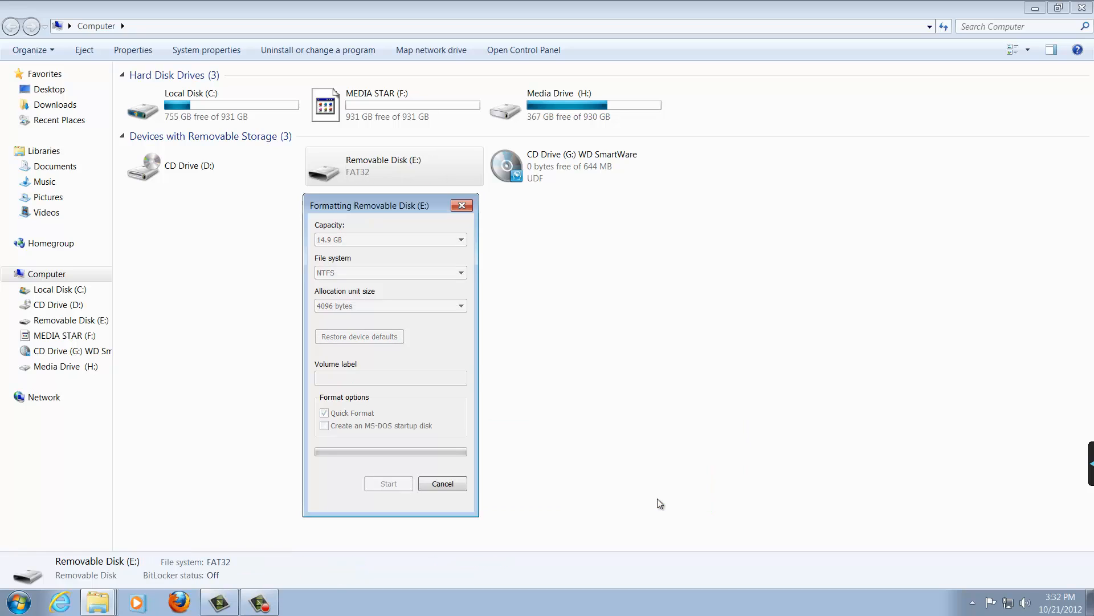
mouse_move(328, 482)
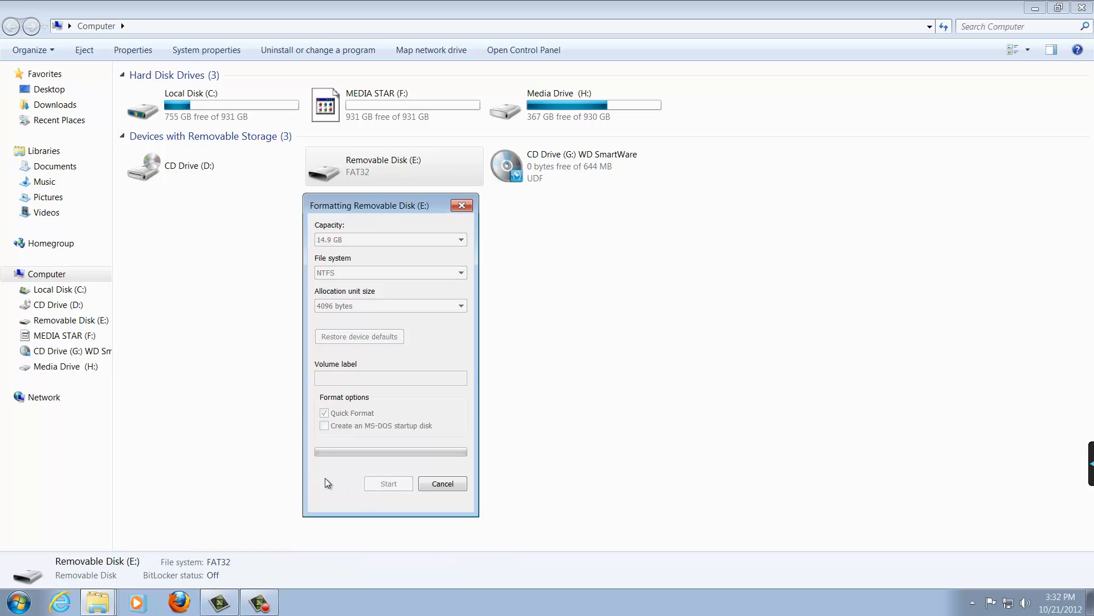
left_click(388, 483)
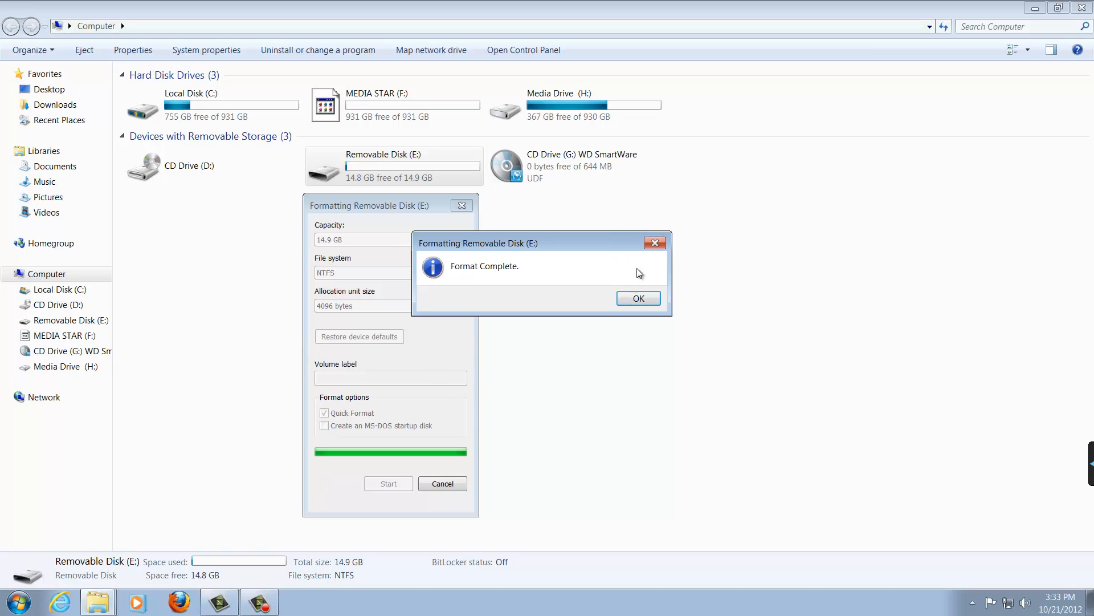
left_click(637, 298)
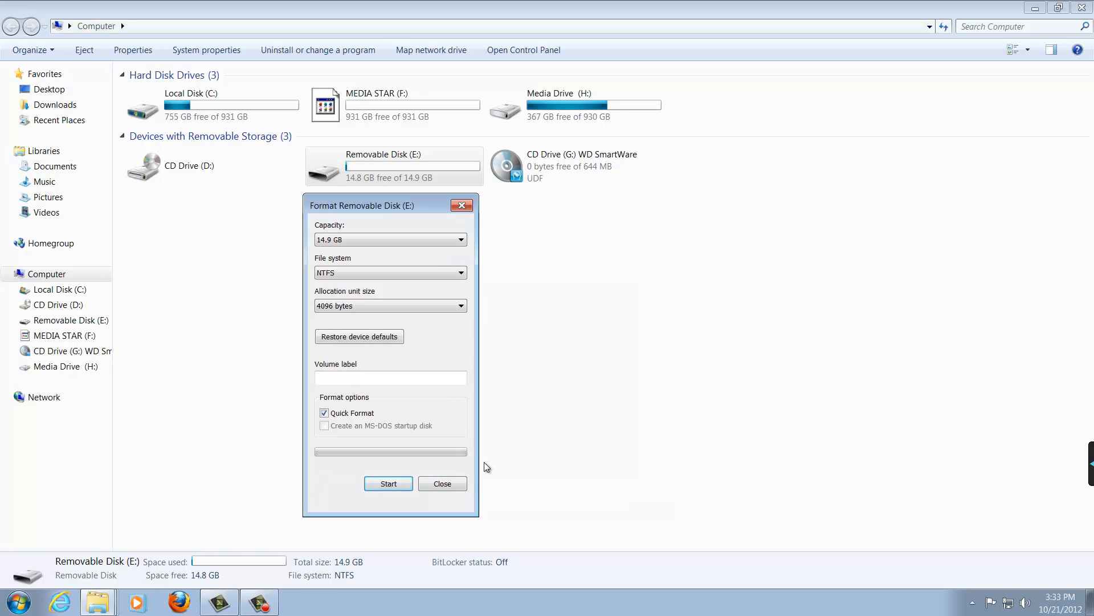
left_click(443, 483)
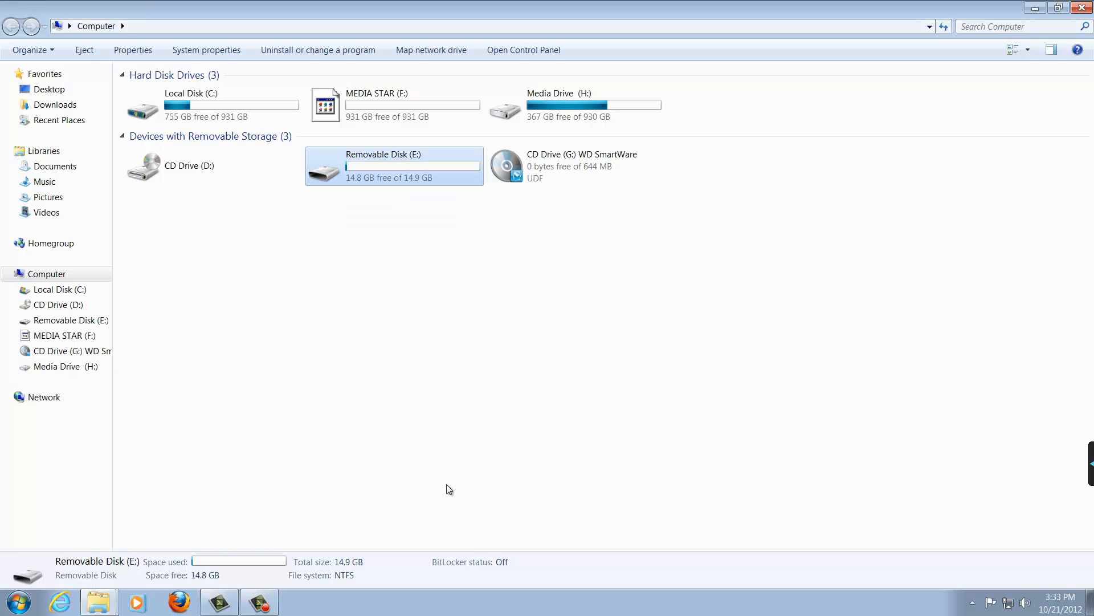
mouse_move(406, 230)
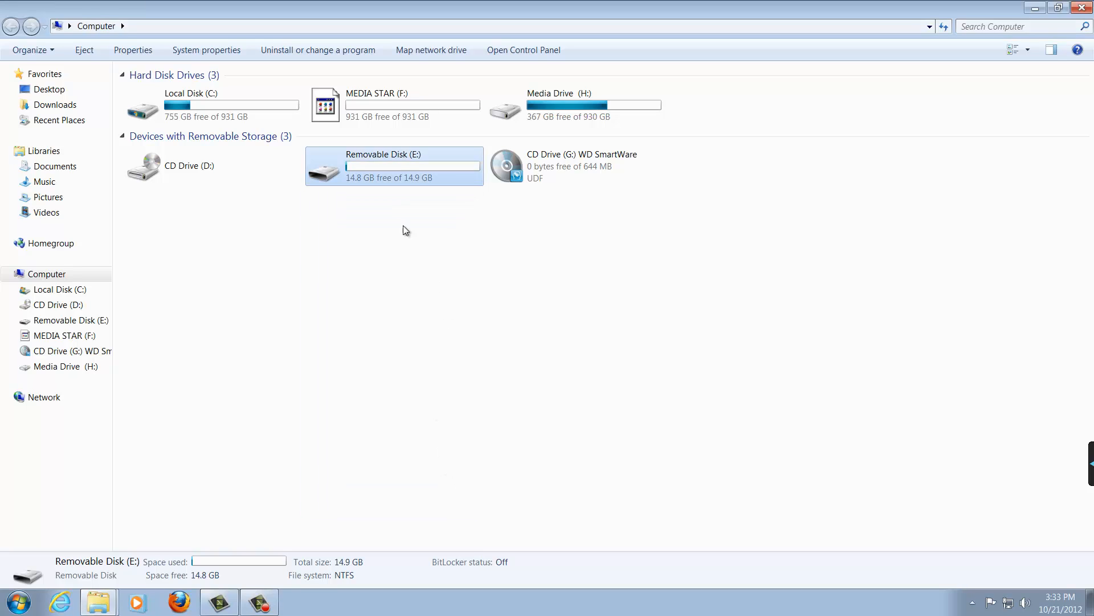
Show Removable Disk E:'s Properties again, confirming NTFS with 14.8 GB free of 14.9 GB.
right_click(412, 166)
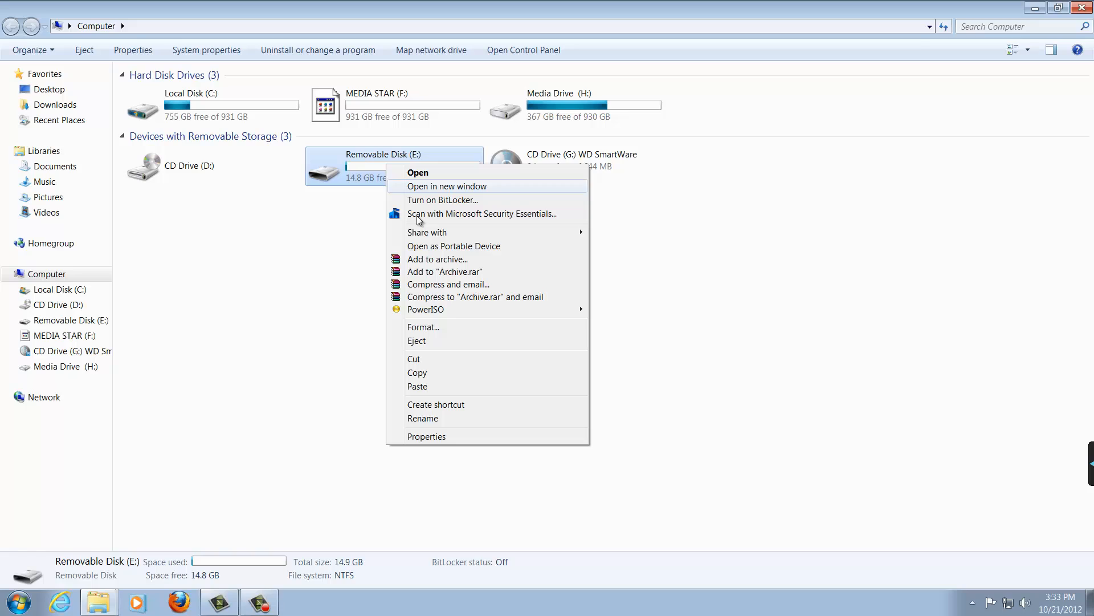
left_click(459, 438)
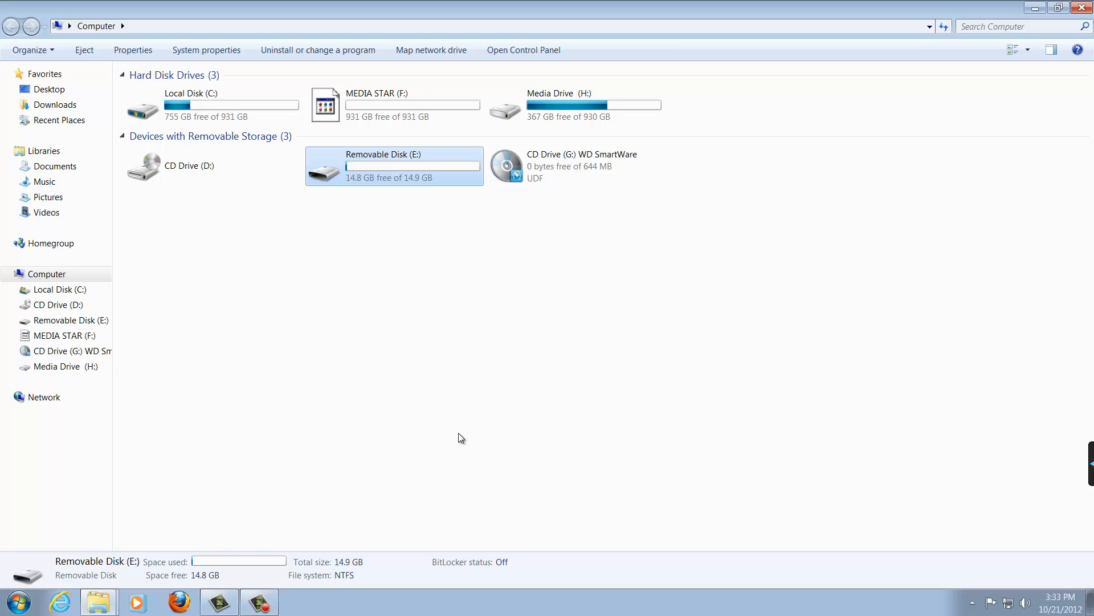
left_click(133, 49)
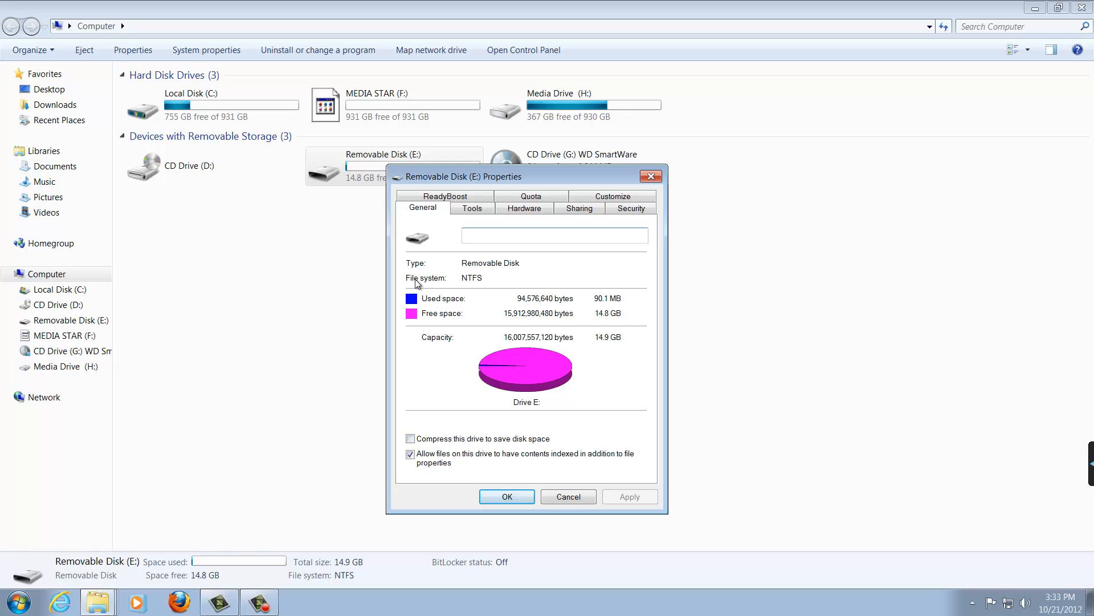
mouse_move(493, 283)
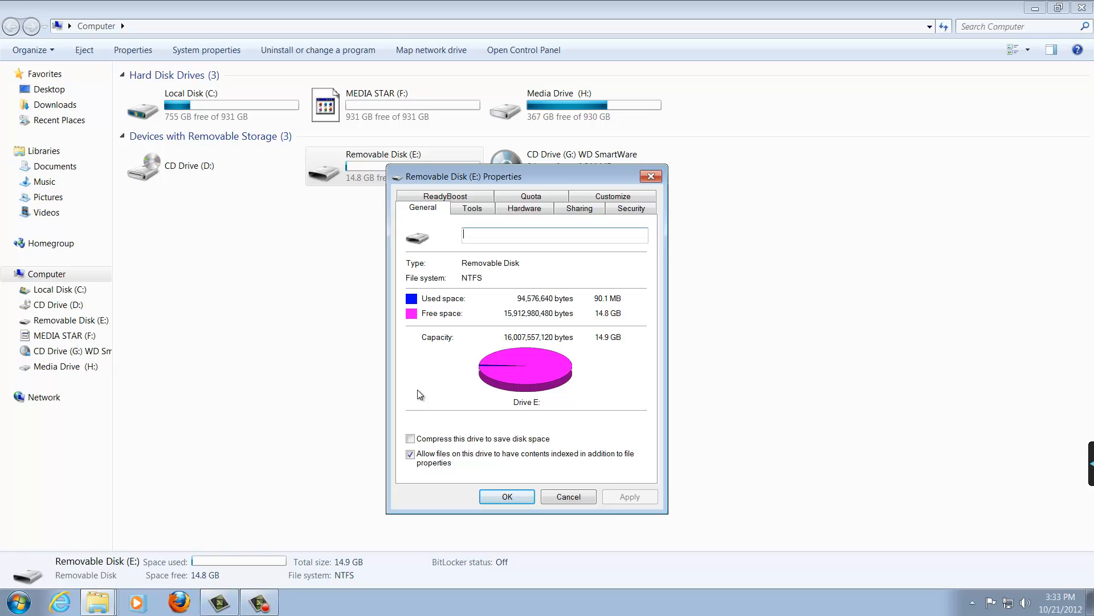
mouse_move(424, 392)
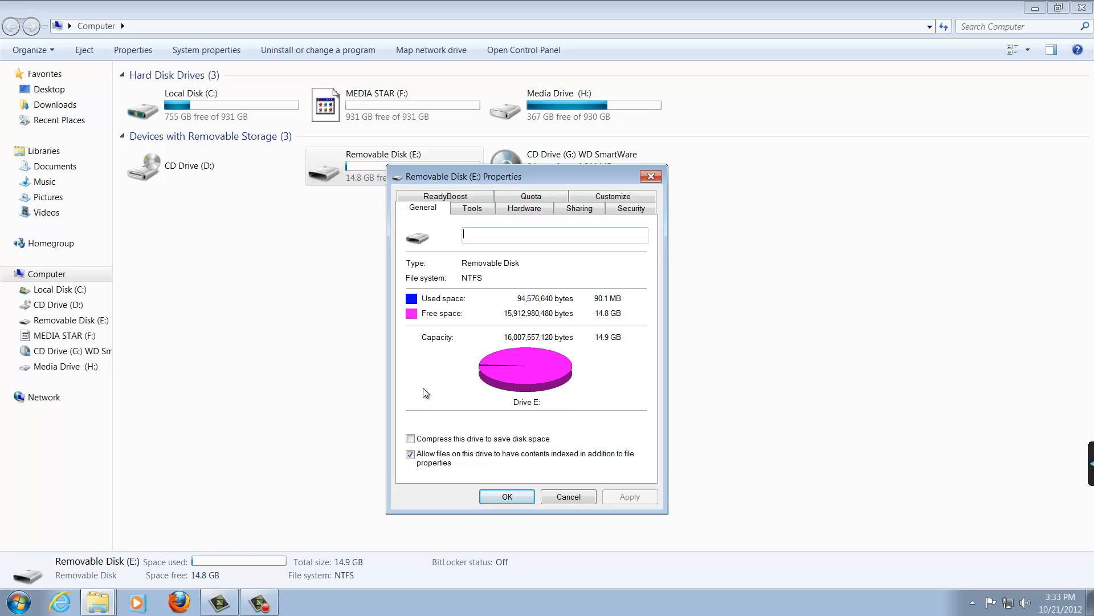